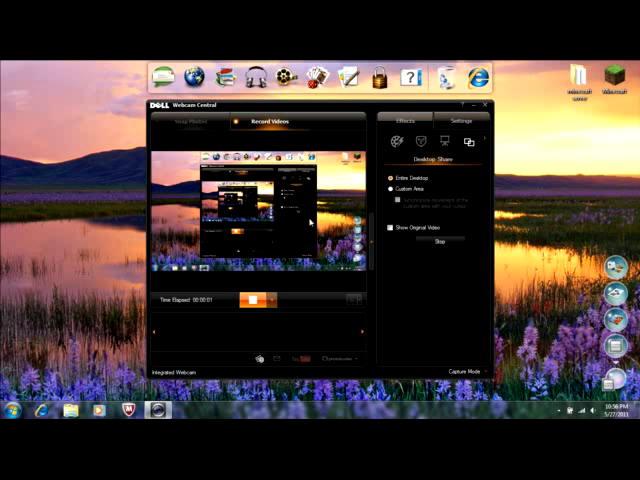
# Minimize the Dell Webcam Central window so only the desktop shows.
pyautogui.click(484, 106)
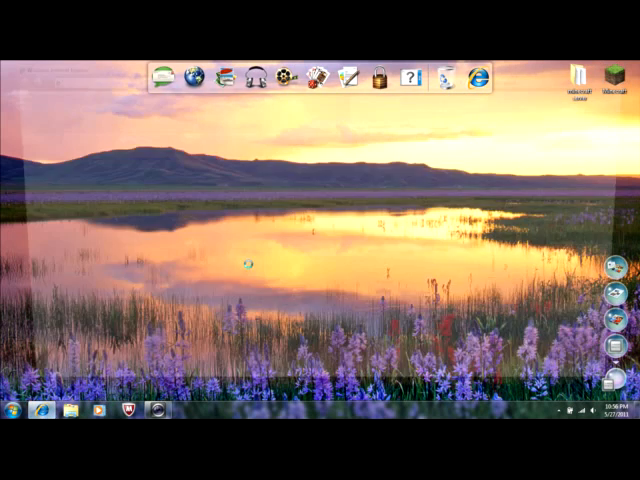
# Launch Internet Explorer from the taskbar, landing on the Charter.net home page.
pyautogui.click(479, 77)
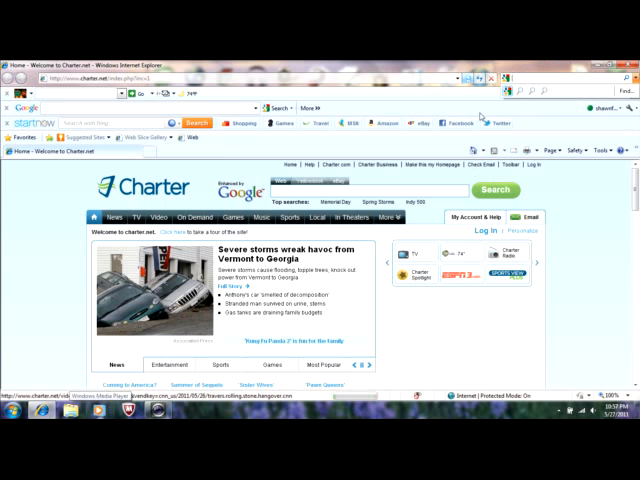
# Search Google for 'minecraft mods'.
pyautogui.click(168, 365)
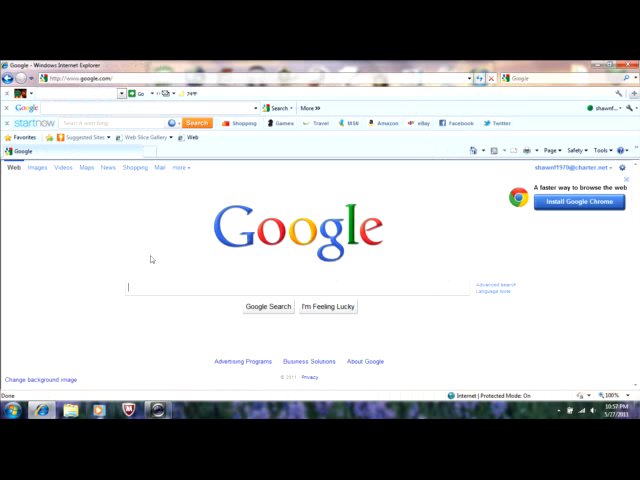
pyautogui.moveTo(128, 237)
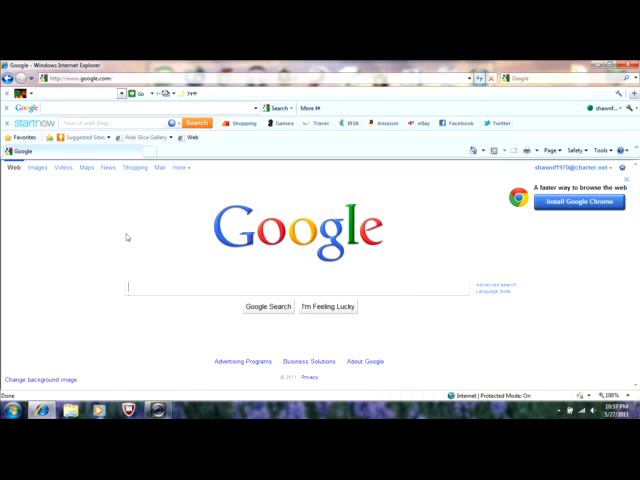
pyautogui.write('minecraft mo')
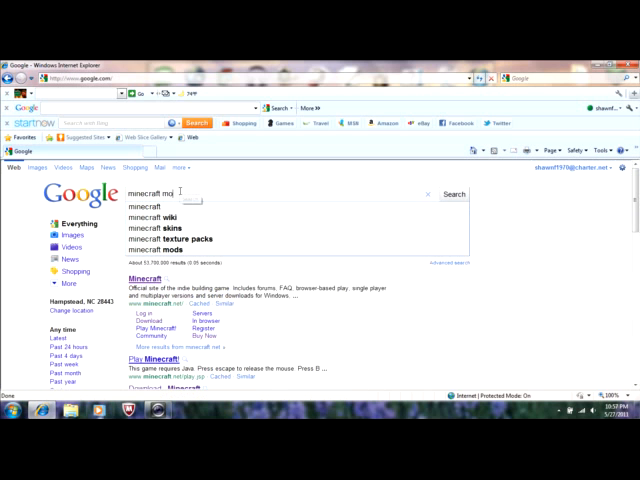
pyautogui.write('ds')
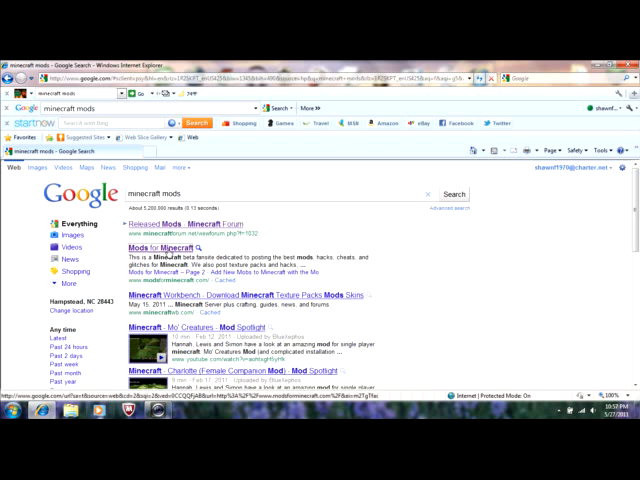
# Open the Mods for Minecraft result and scroll down to the ZanMinimap mod post.
pyautogui.click(149, 248)
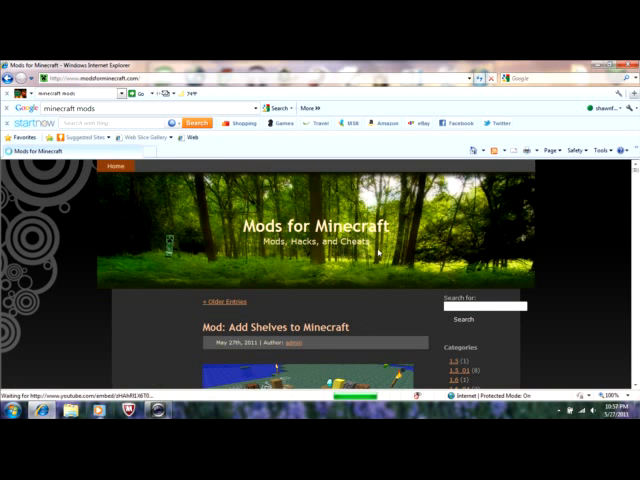
pyautogui.scroll(-3)
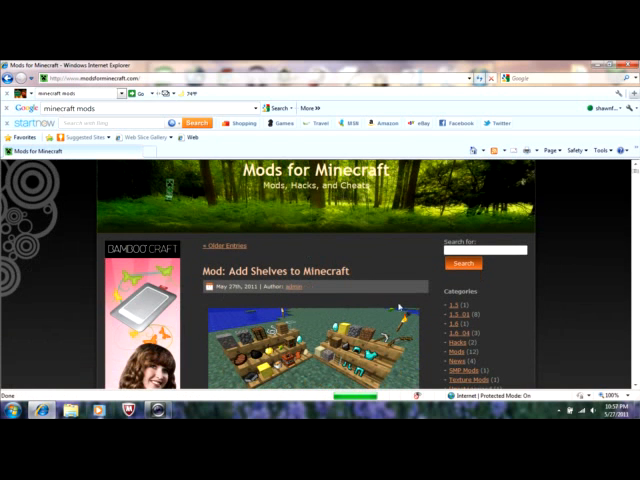
pyautogui.scroll(-3)
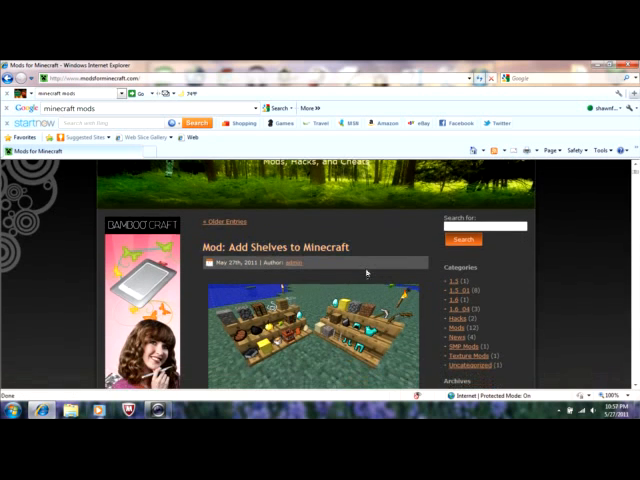
pyautogui.scroll(-3)
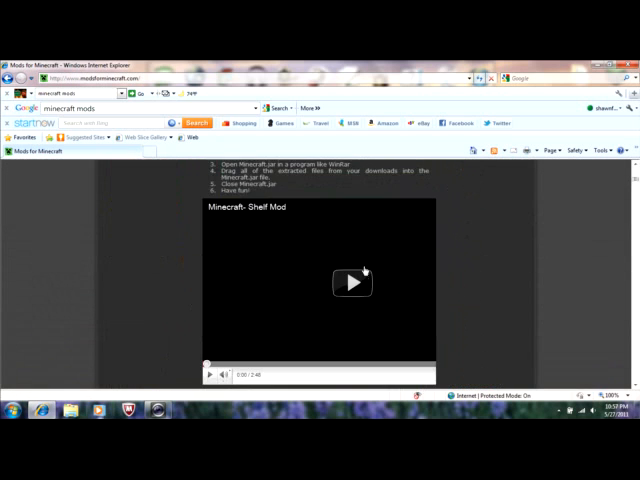
pyautogui.scroll(-3)
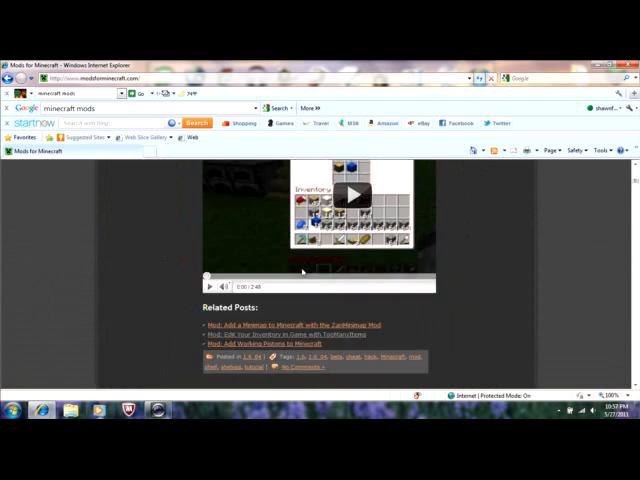
pyautogui.scroll(-3)
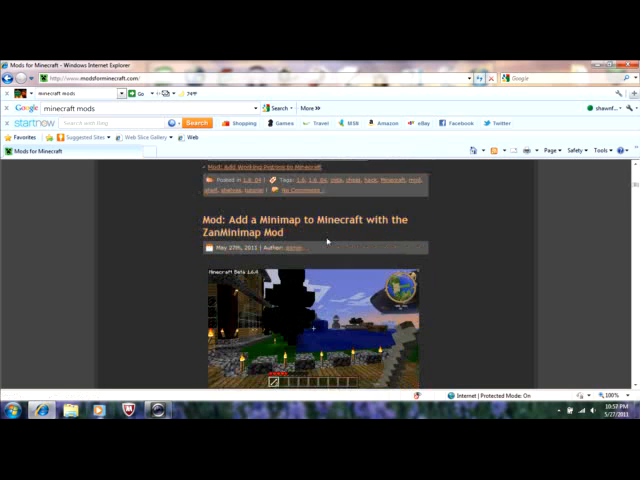
pyautogui.scroll(-3)
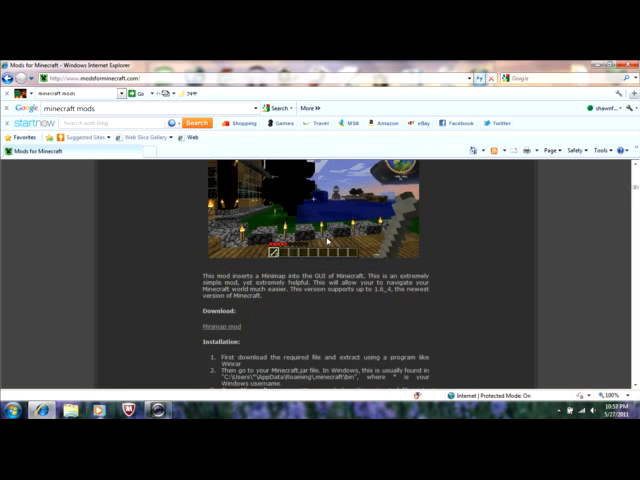
pyautogui.scroll(-3)
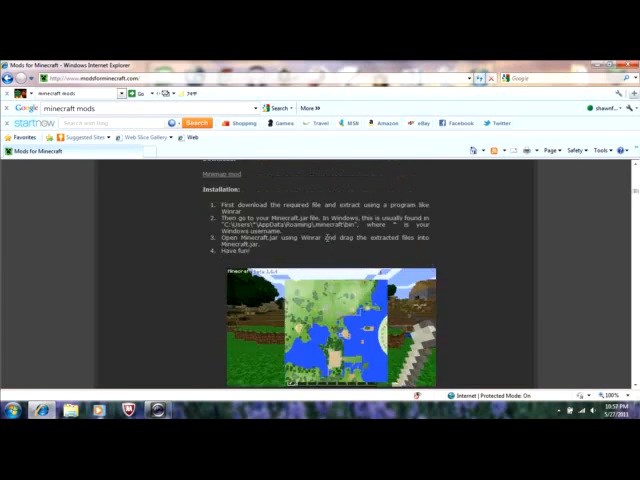
pyautogui.scroll(-3)
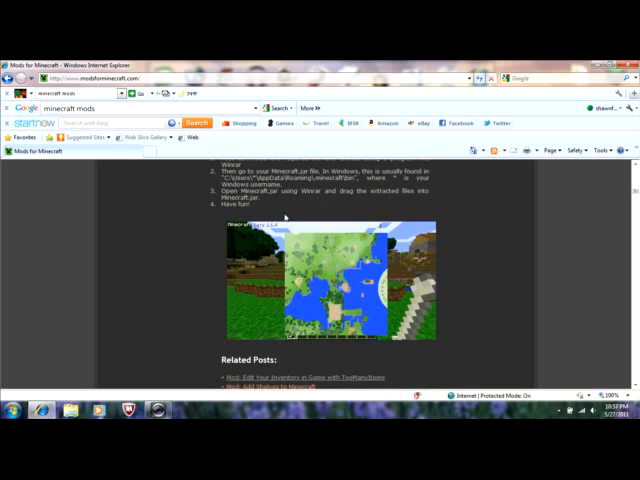
pyautogui.scroll(-3)
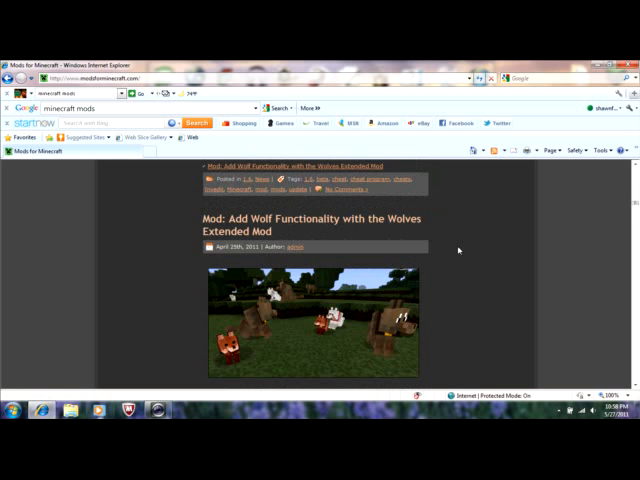
pyautogui.scroll(-3)
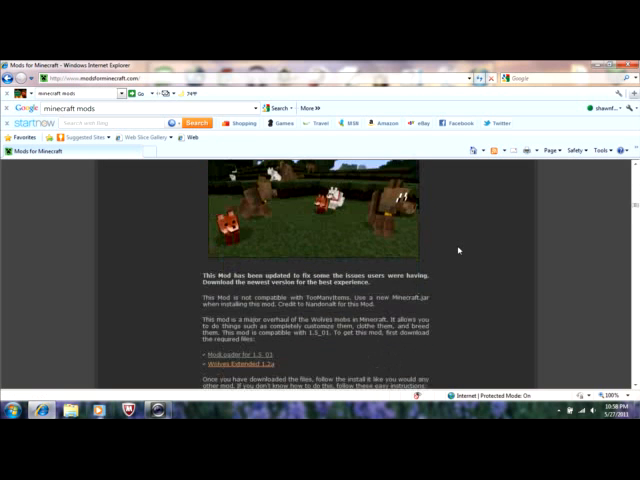
pyautogui.scroll(-3)
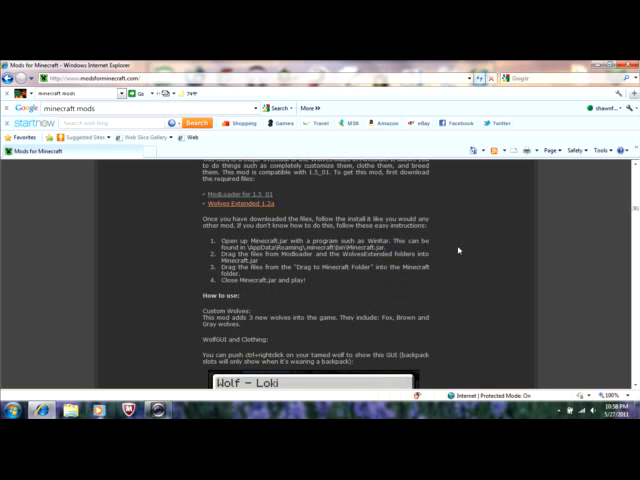
pyautogui.scroll(-3)
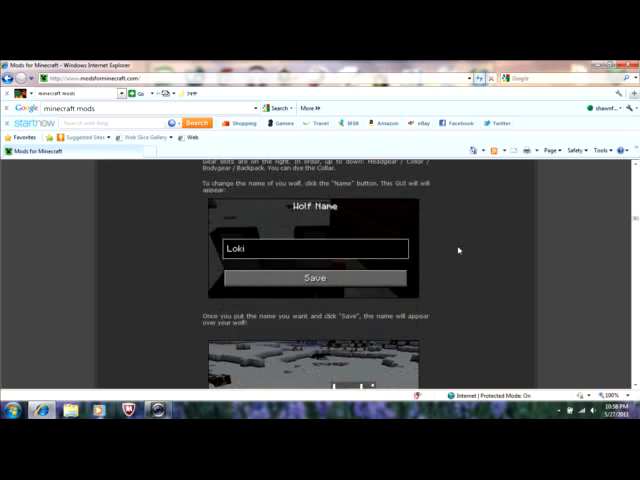
pyautogui.scroll(-3)
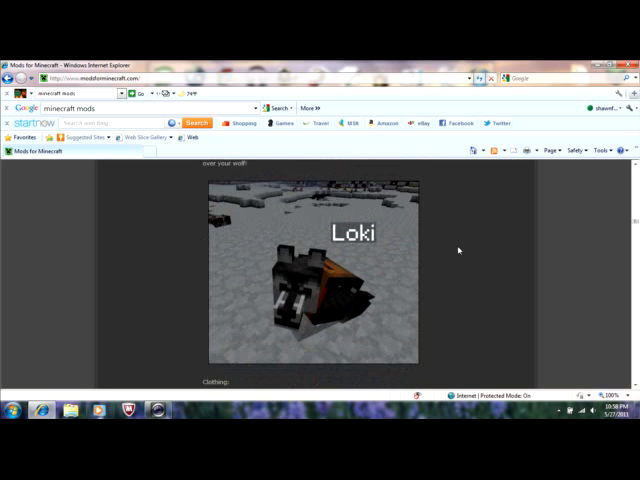
pyautogui.scroll(-3)
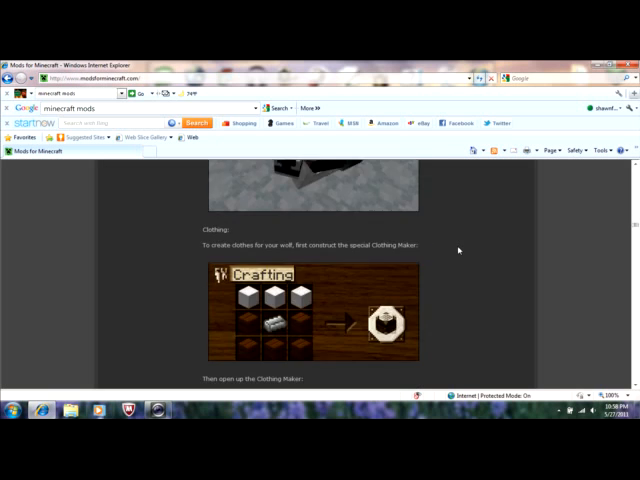
pyautogui.scroll(3)
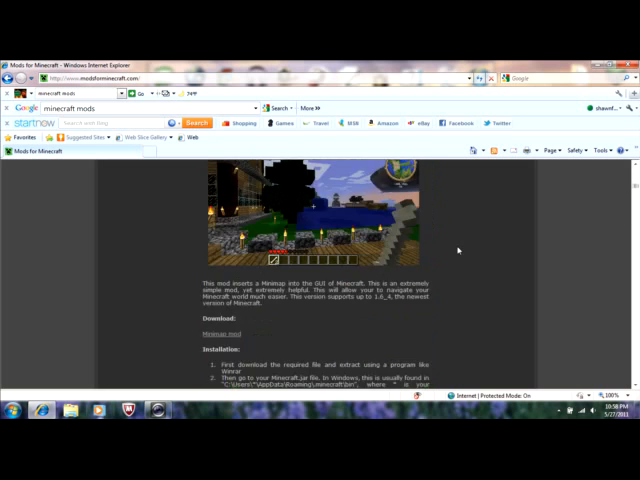
pyautogui.scroll(-3)
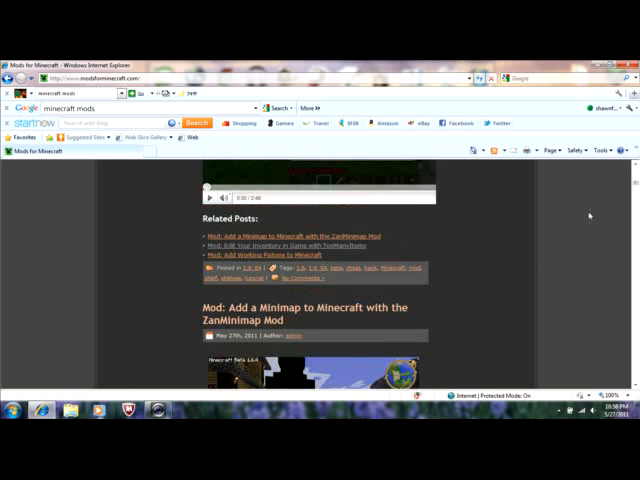
pyautogui.scroll(-3)
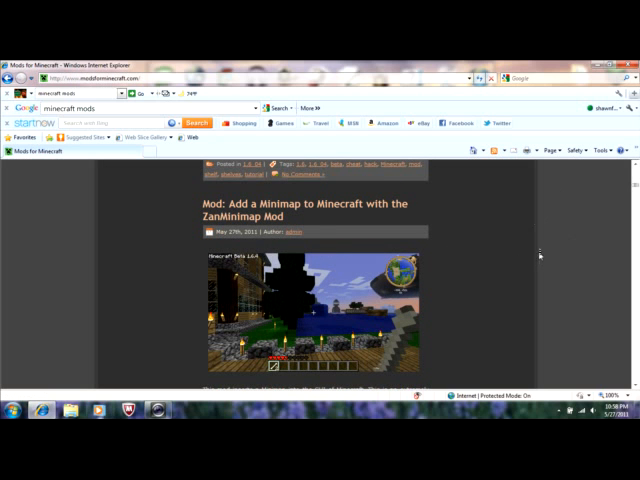
pyautogui.moveTo(472, 265)
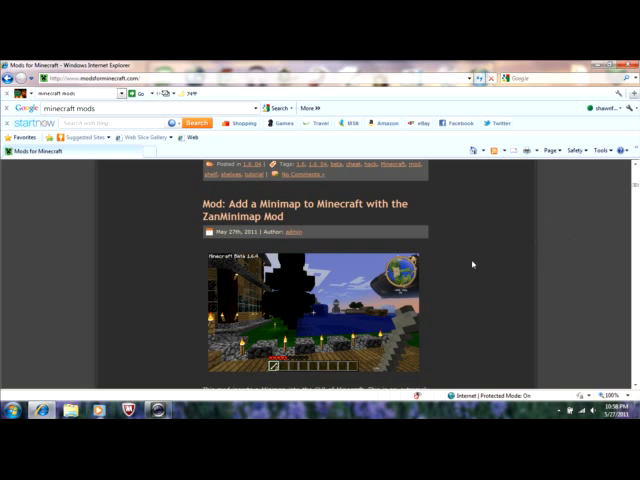
pyautogui.scroll(-3)
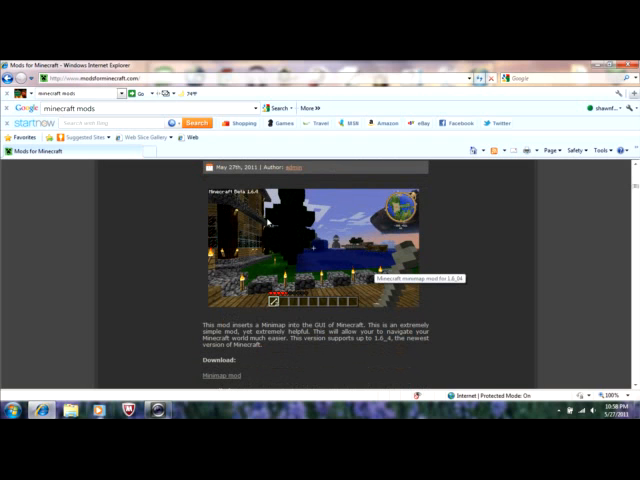
pyautogui.moveTo(241, 199)
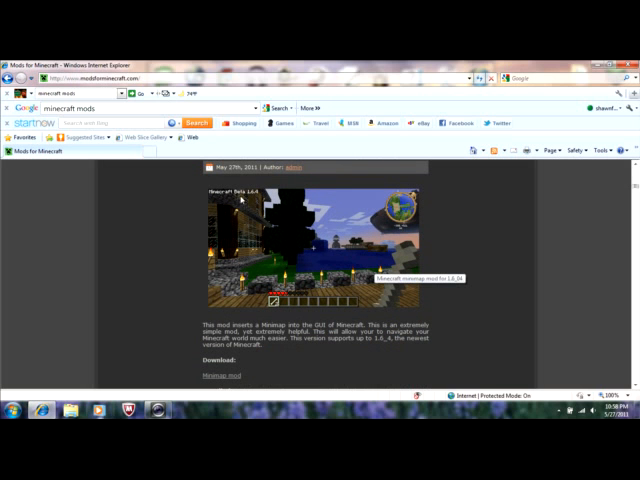
pyautogui.moveTo(222, 197)
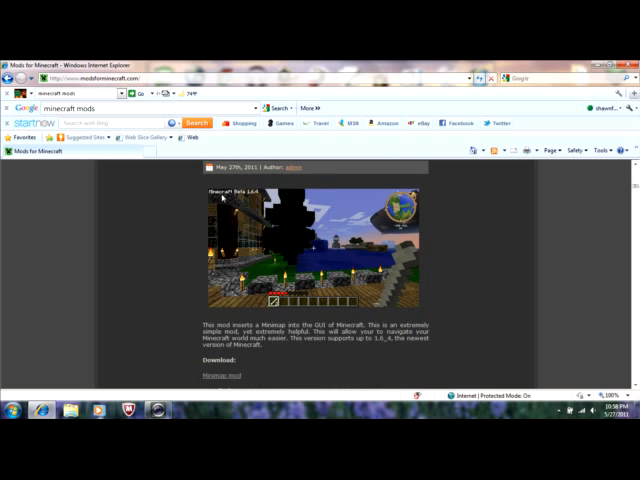
pyautogui.moveTo(338, 258)
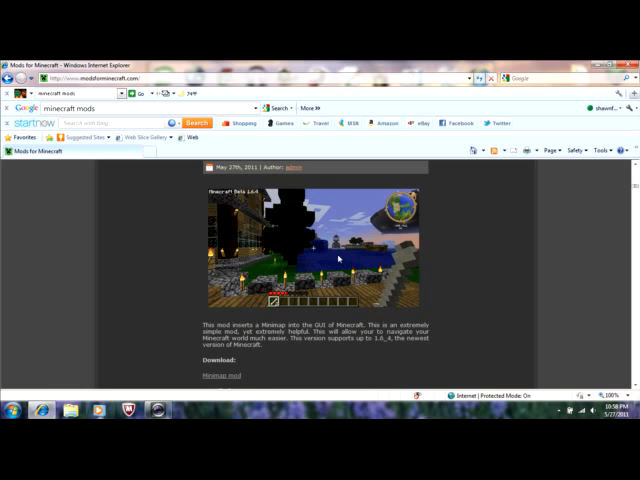
# Save the ZanMinimap 0.9.9 zip from the 'Minimap mod' link to the Desktop.
pyautogui.scroll(-3)
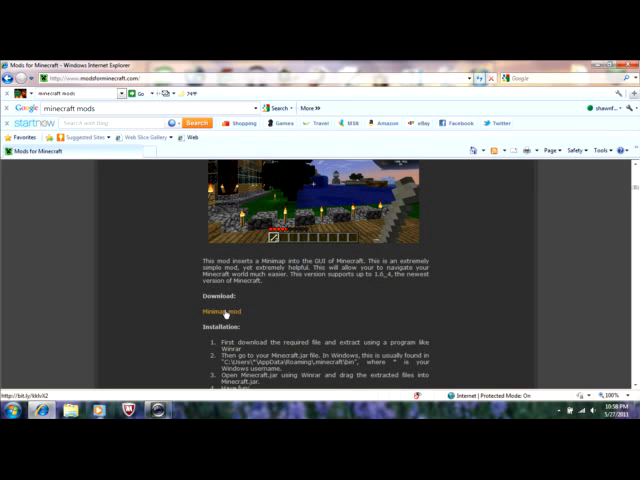
pyautogui.moveTo(280, 315)
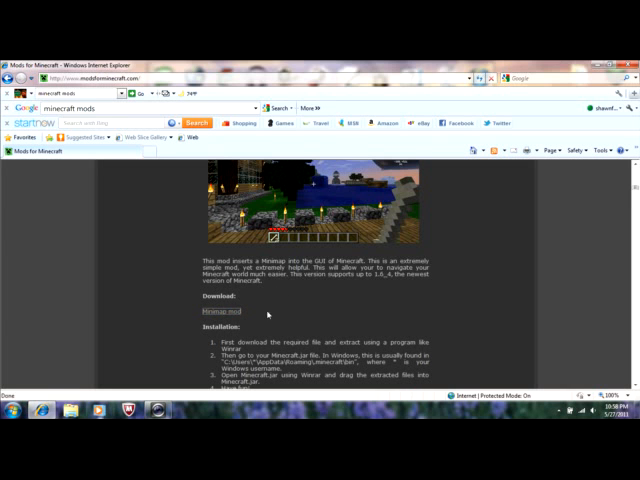
pyautogui.click(216, 311)
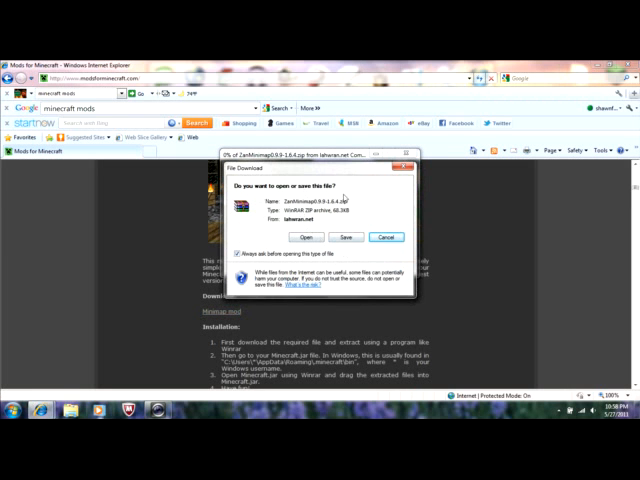
pyautogui.click(344, 237)
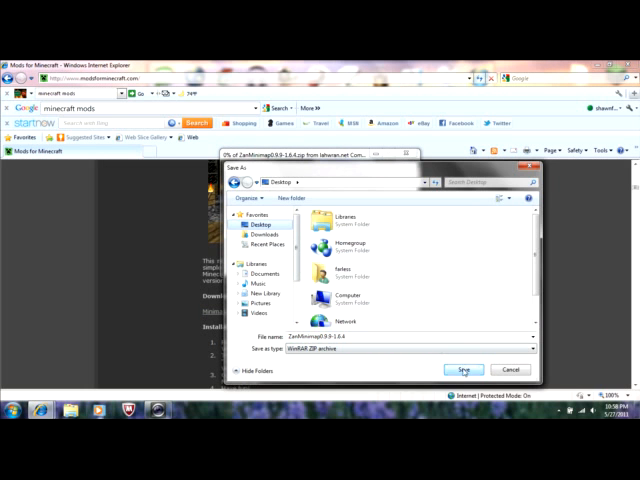
pyautogui.click(463, 369)
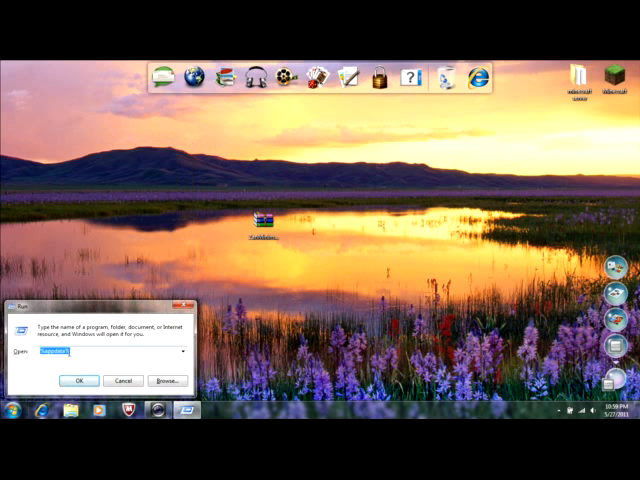
# Run %appdata% to open the Roaming folder.
pyautogui.write('%appdata%')
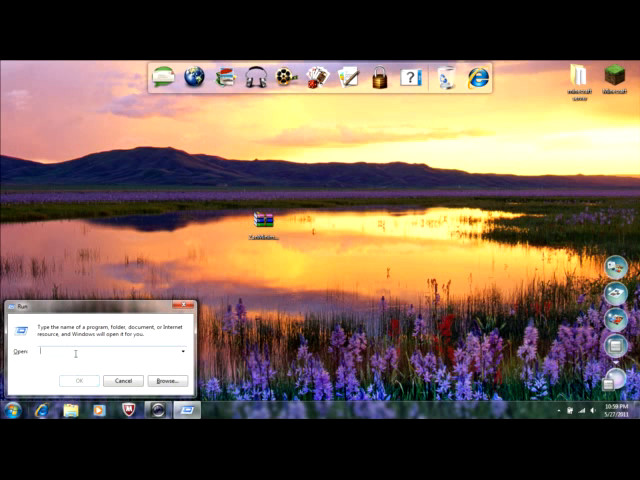
pyautogui.write('%appdata%')
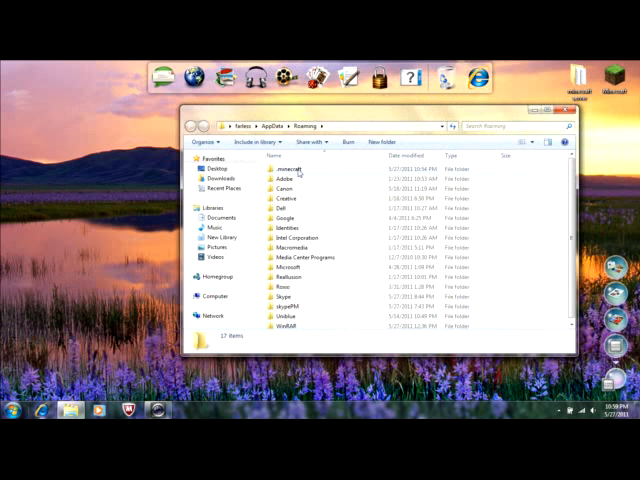
pyautogui.moveTo(334, 172)
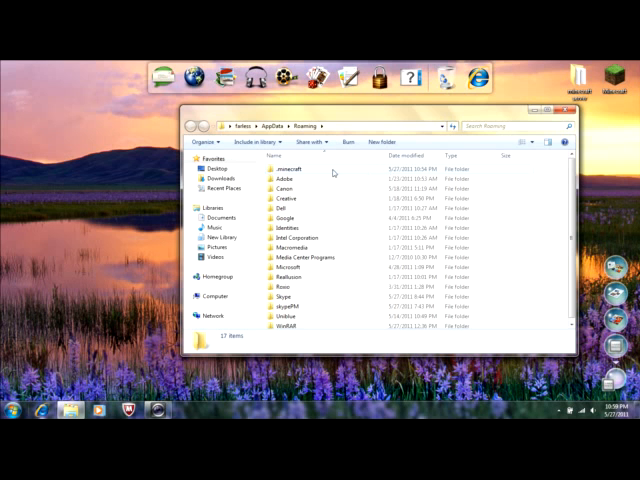
# Browse into .minecraft\bin and open minecraft.jar with WinRAR archiver.
pyautogui.doubleClick(291, 169)
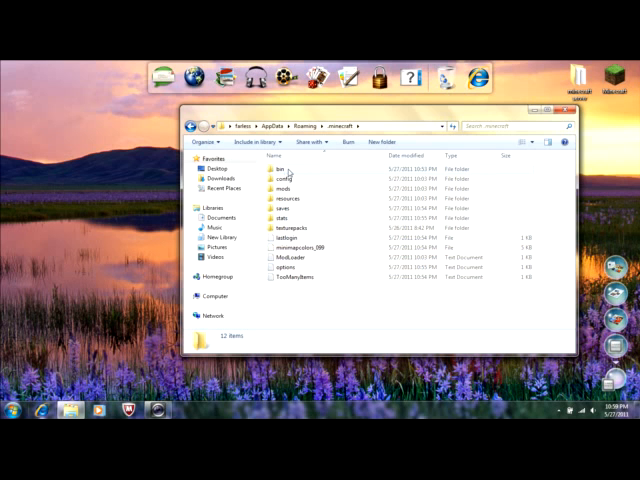
pyautogui.doubleClick(282, 170)
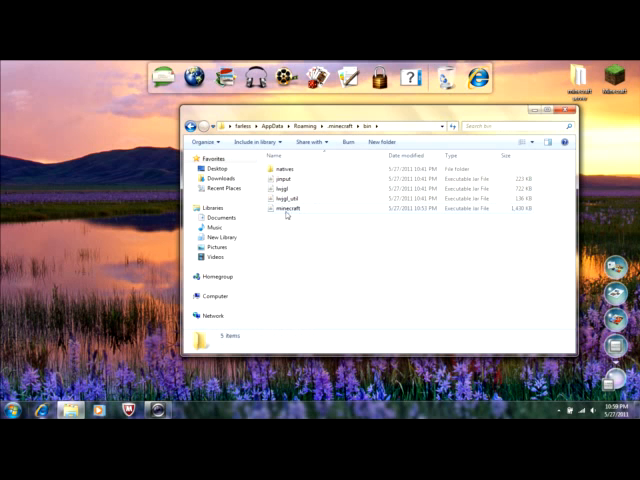
pyautogui.moveTo(497, 213)
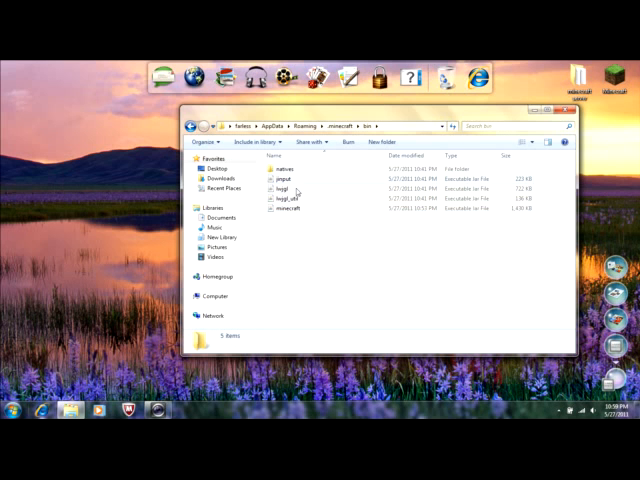
pyautogui.moveTo(300, 209)
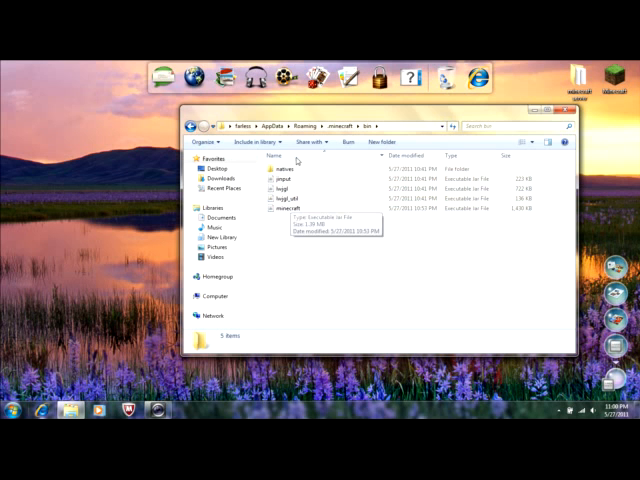
pyautogui.rightClick(290, 213)
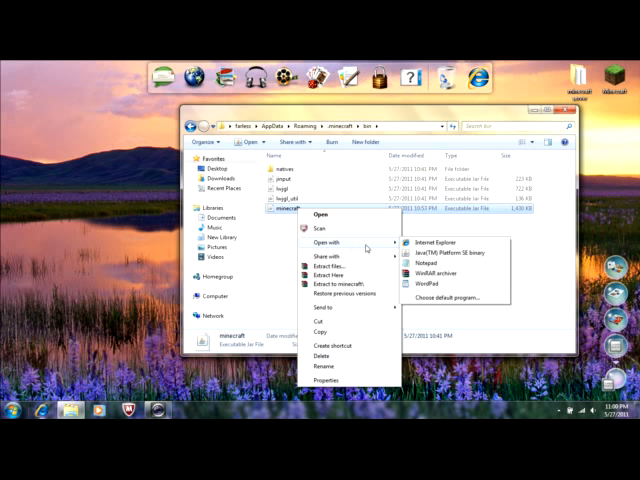
pyautogui.moveTo(385, 248)
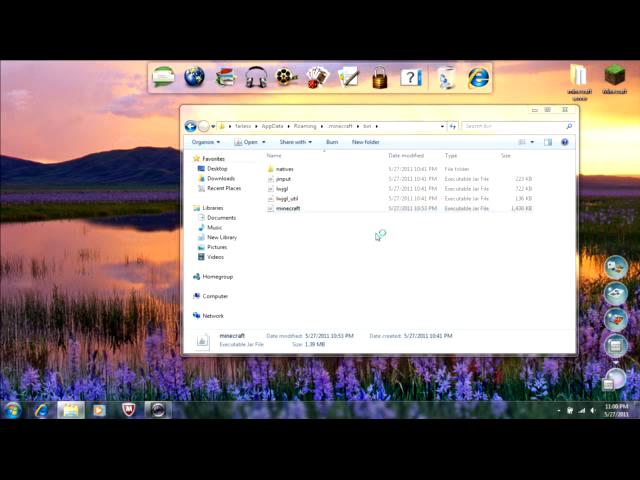
pyautogui.doubleClick(288, 210)
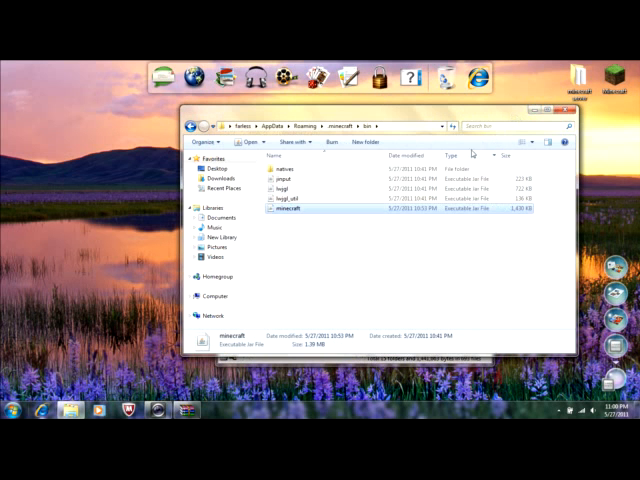
# Open the ZanMinimap zip, select all its files and add them into minecraft.jar.
pyautogui.doubleClick(290, 210)
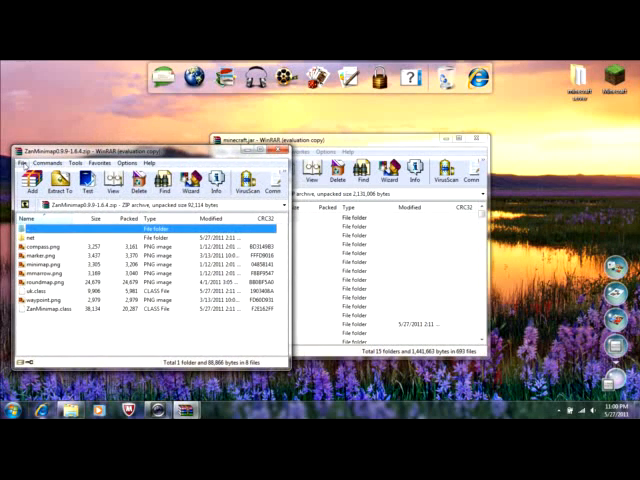
pyautogui.press('ctrl+a')
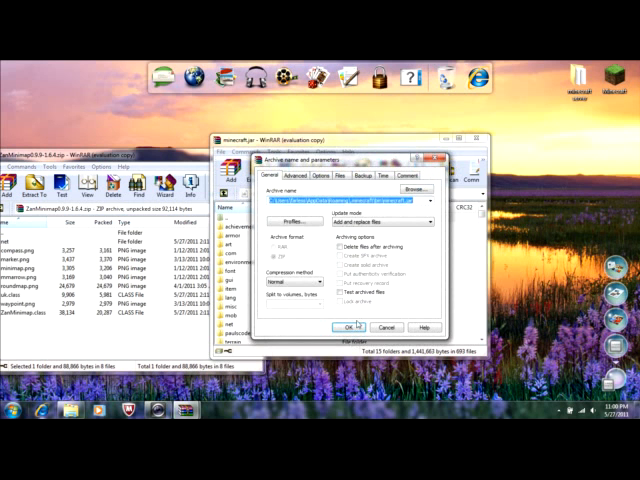
pyautogui.click(370, 327)
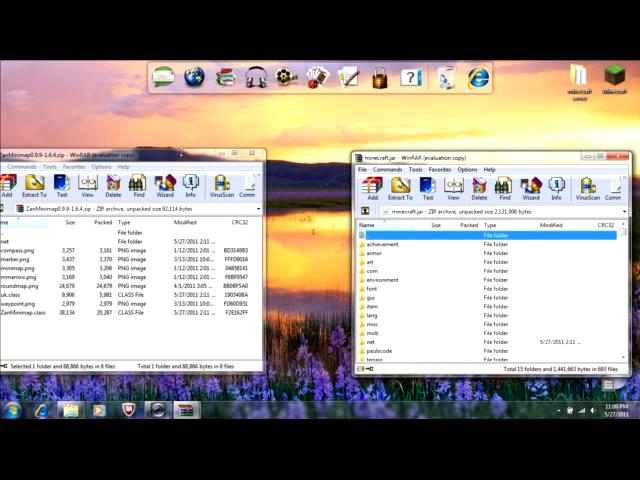
# Close the ZanMinimap zip window and scroll through minecraft.jar's file list.
pyautogui.click(253, 157)
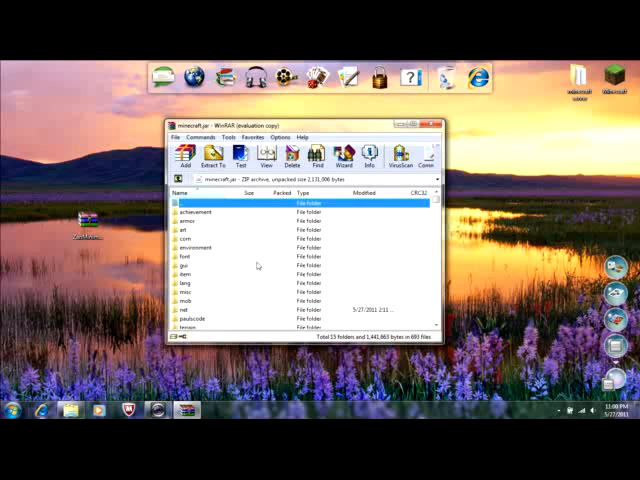
pyautogui.scroll(-3)
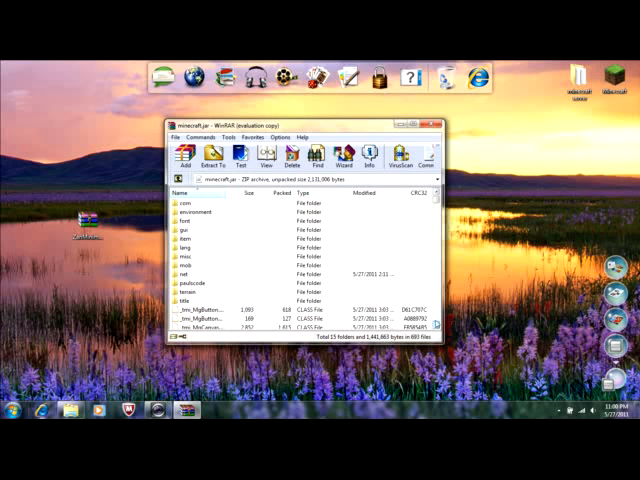
pyautogui.scroll(3)
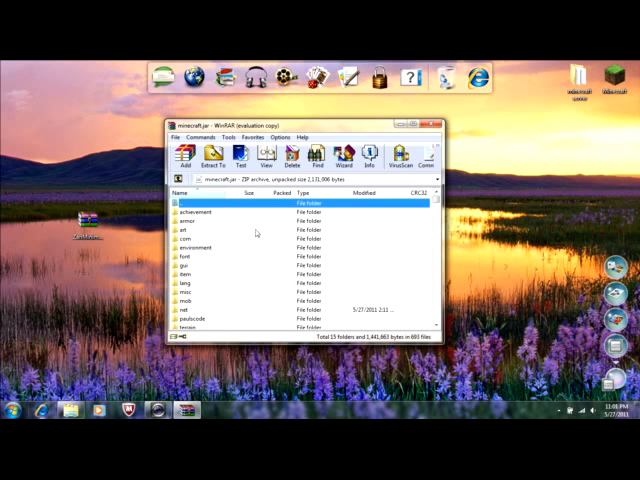
pyautogui.moveTo(242, 264)
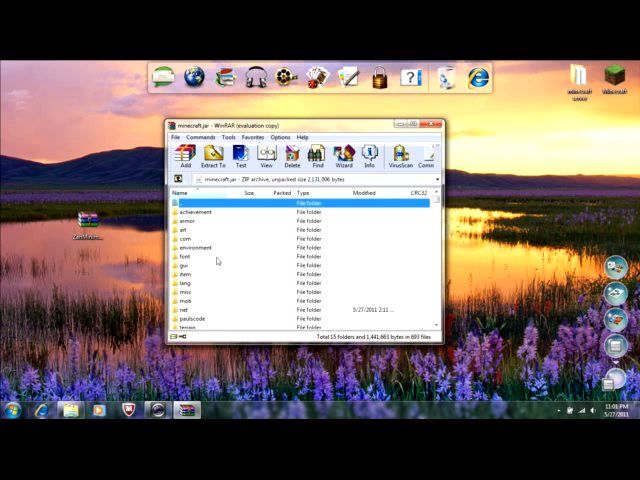
pyautogui.moveTo(260, 274)
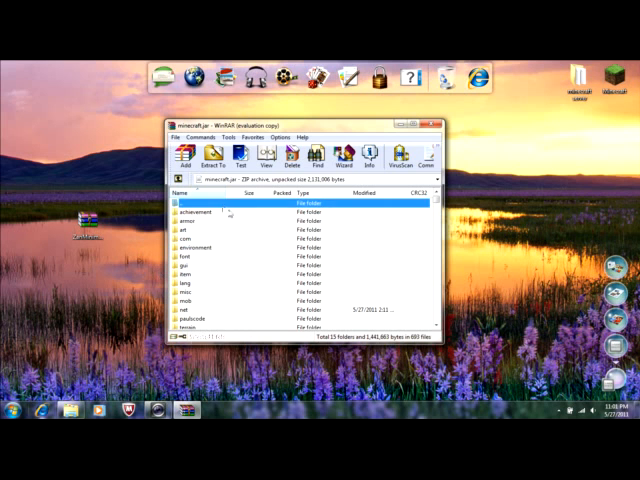
pyautogui.moveTo(367, 265)
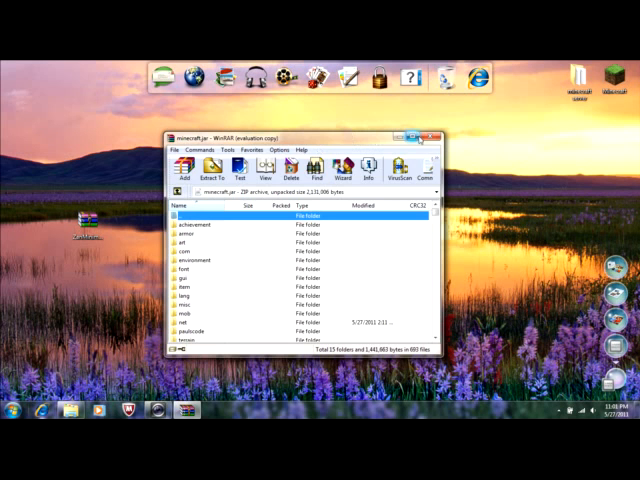
# Close minecraft.jar in WinRAR, browse the trents picture folder, and return to Pictures.
pyautogui.click(427, 136)
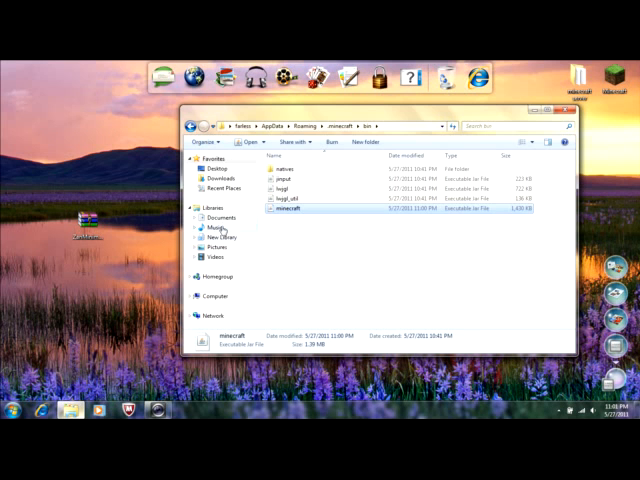
pyautogui.click(211, 259)
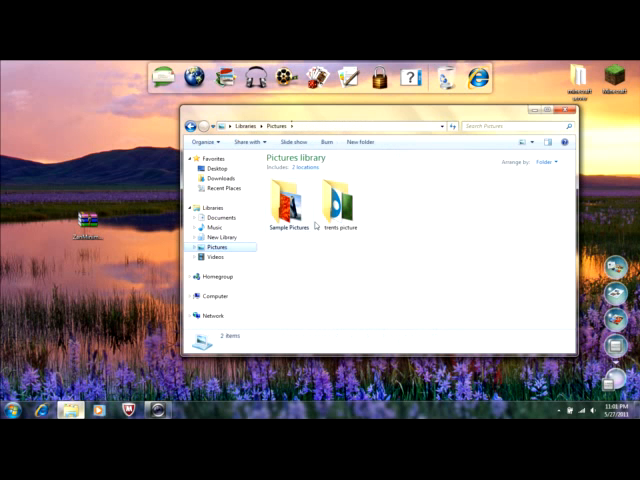
pyautogui.doubleClick(342, 200)
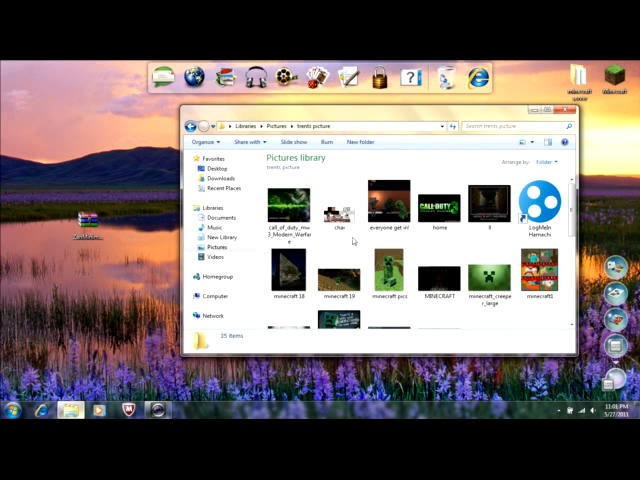
pyautogui.scroll(-3)
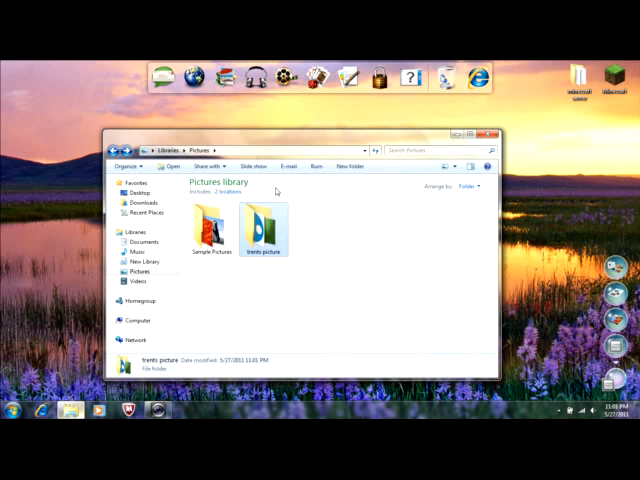
pyautogui.click(144, 241)
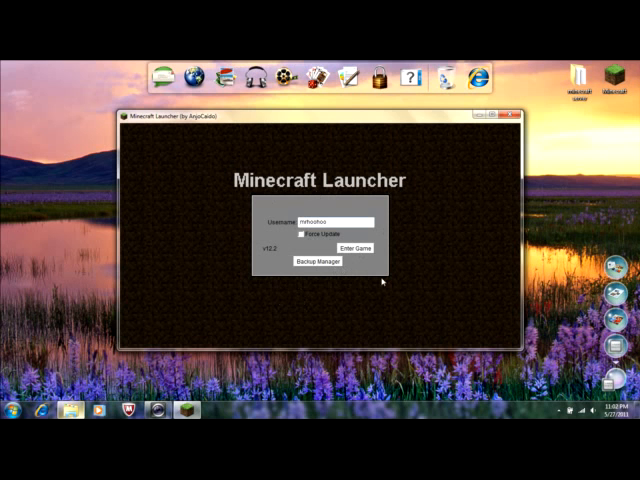
pyautogui.moveTo(190, 203)
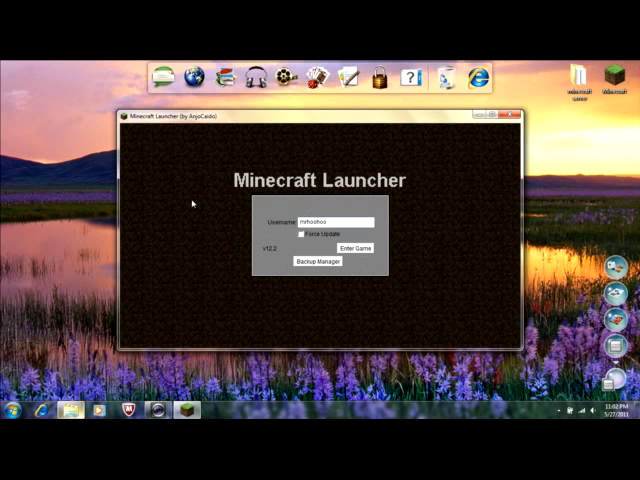
pyautogui.moveTo(410, 231)
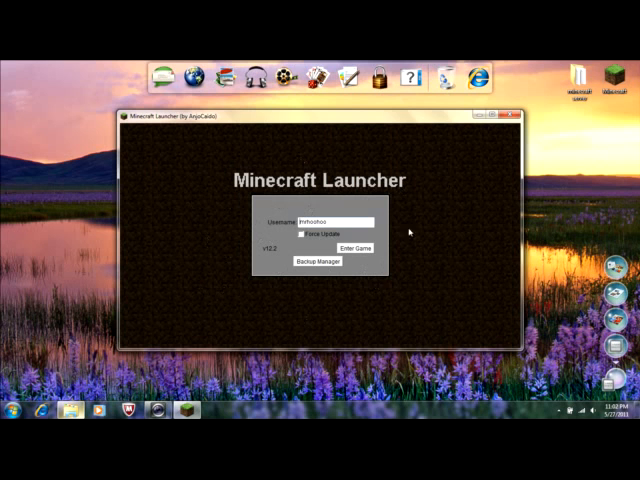
pyautogui.moveTo(289, 157)
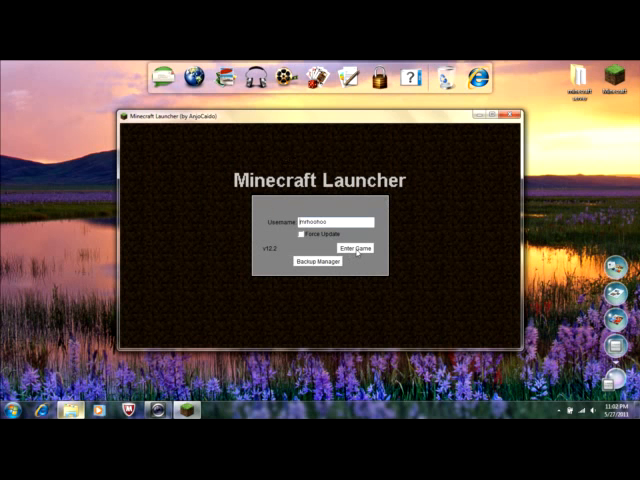
# Launch Minecraft Beta 1.6.4 from the launcher's Enter Game button.
pyautogui.click(357, 249)
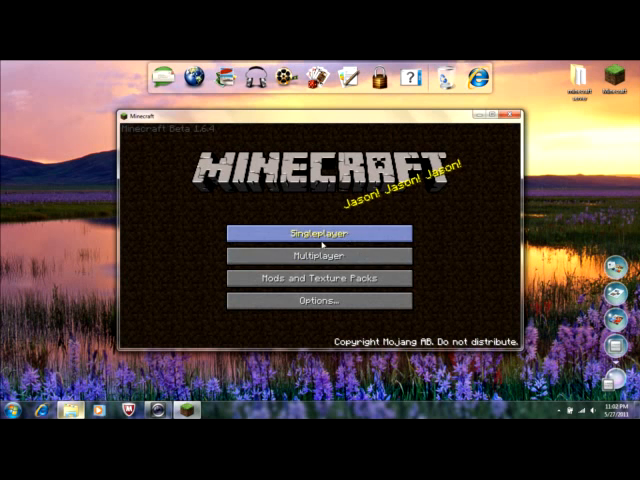
# Load the 'fun with modz' singleplayer world, then pause and resume play.
pyautogui.click(320, 231)
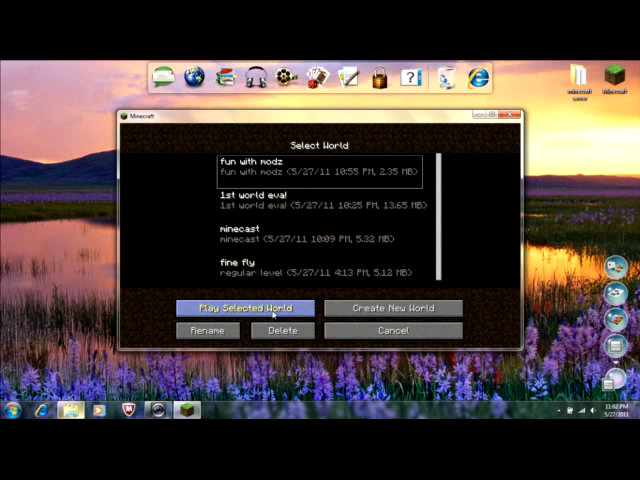
pyautogui.click(234, 307)
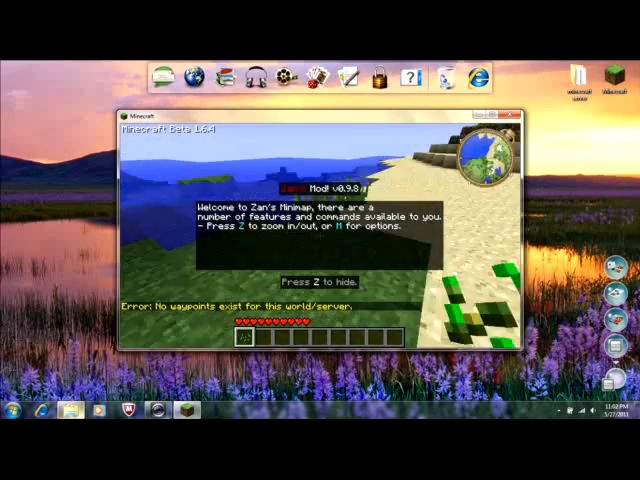
pyautogui.press('Escape')
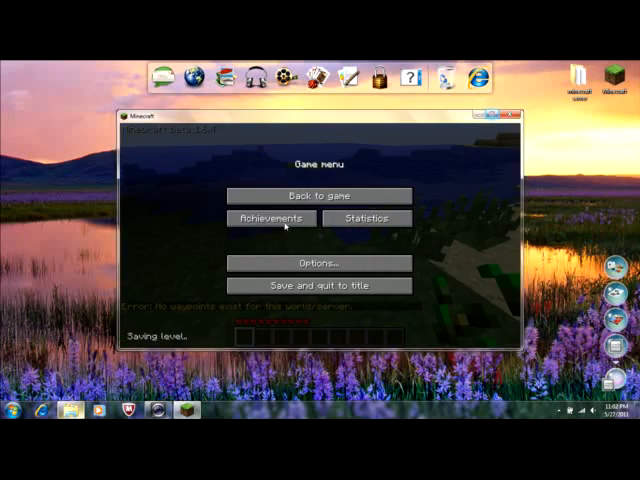
pyautogui.click(313, 195)
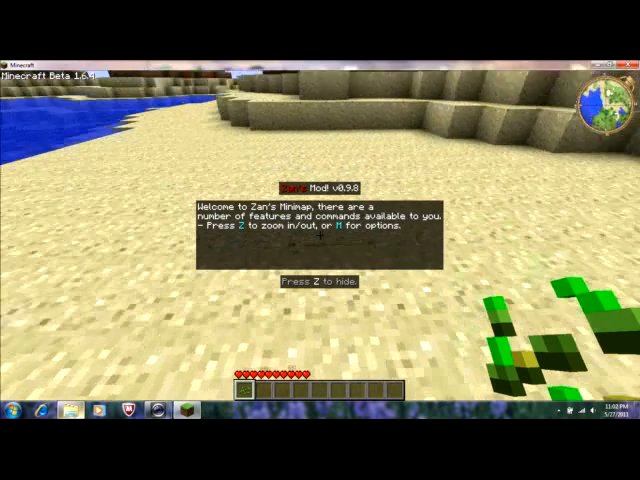
pyautogui.press('e')
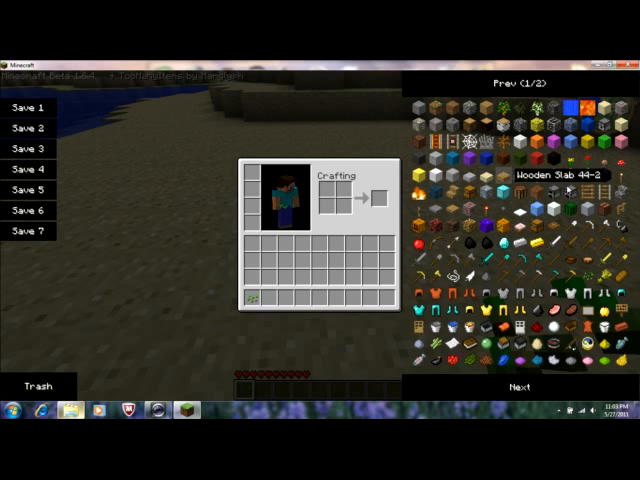
pyautogui.moveTo(464, 110)
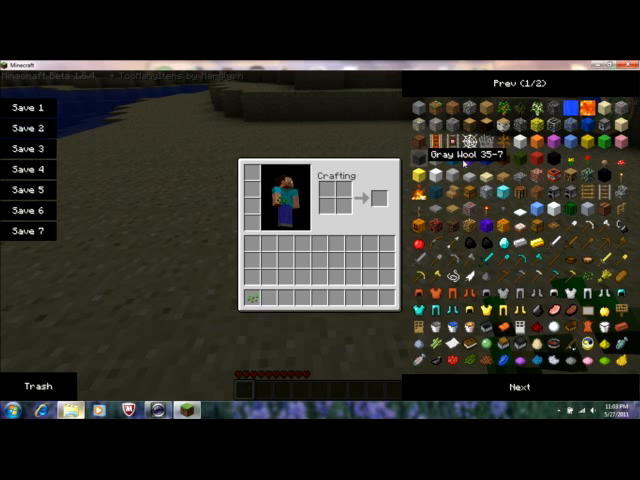
pyautogui.moveTo(585, 178)
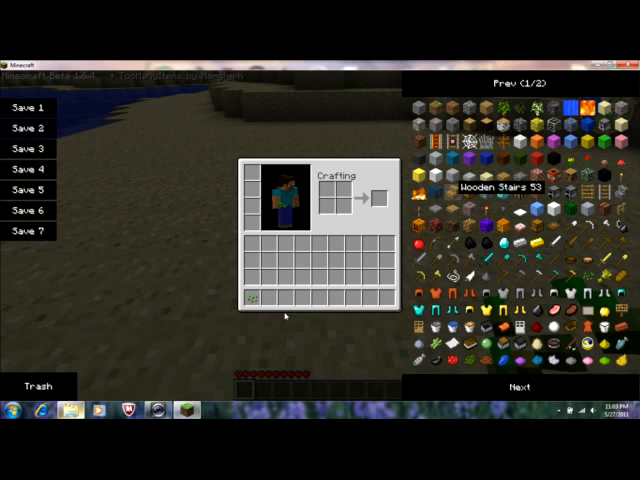
pyautogui.moveTo(489, 291)
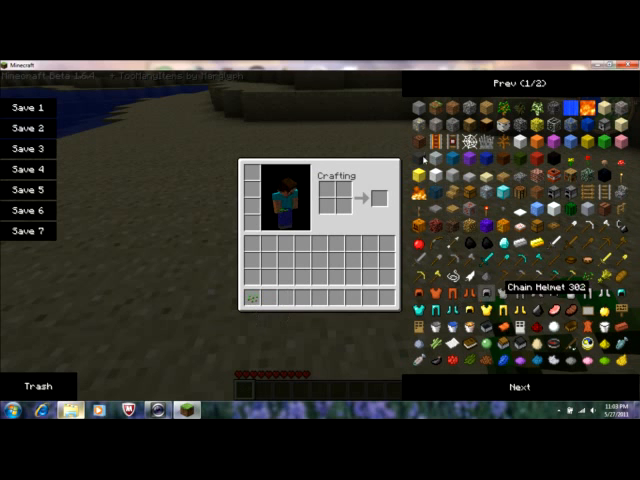
pyautogui.moveTo(525, 332)
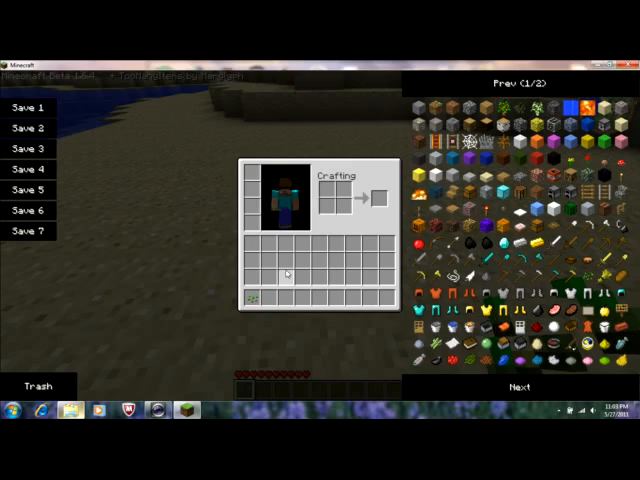
pyautogui.press('Escape')
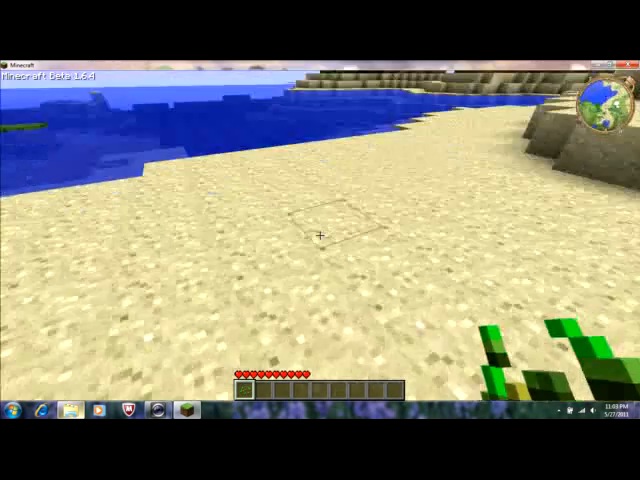
pyautogui.moveTo(320, 240)
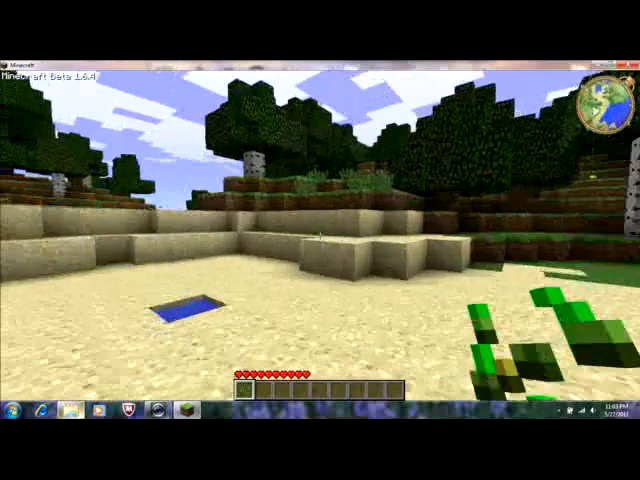
pyautogui.moveTo(320, 240)
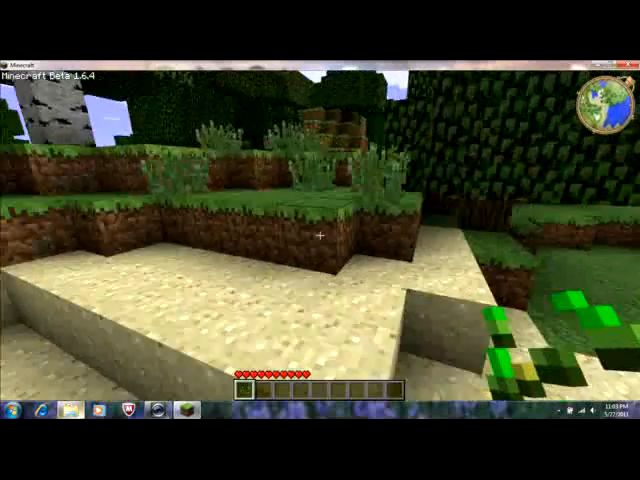
pyautogui.moveTo(320, 240)
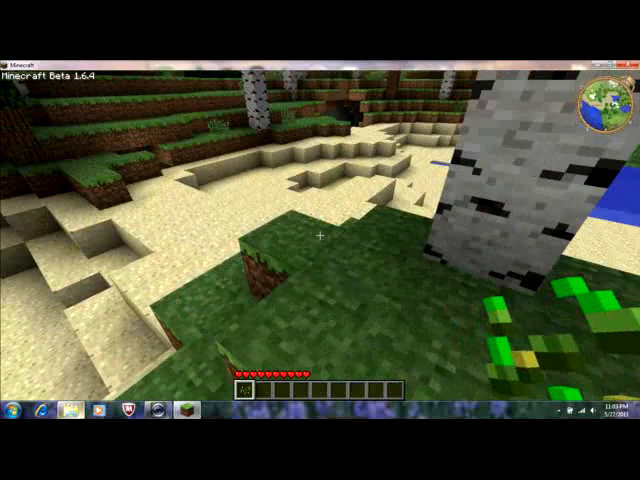
pyautogui.moveTo(320, 240)
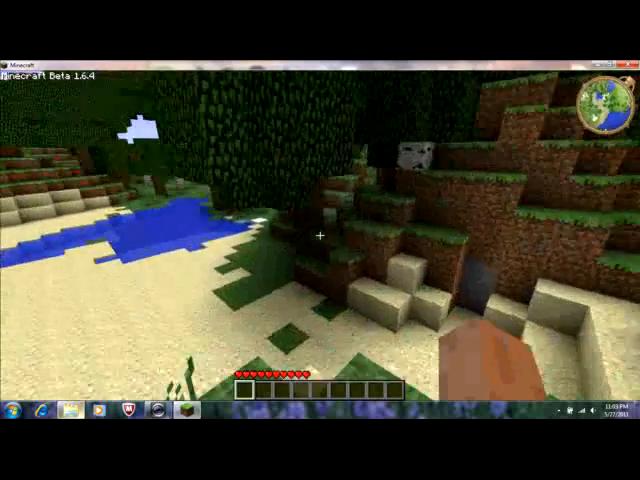
pyautogui.moveTo(320, 240)
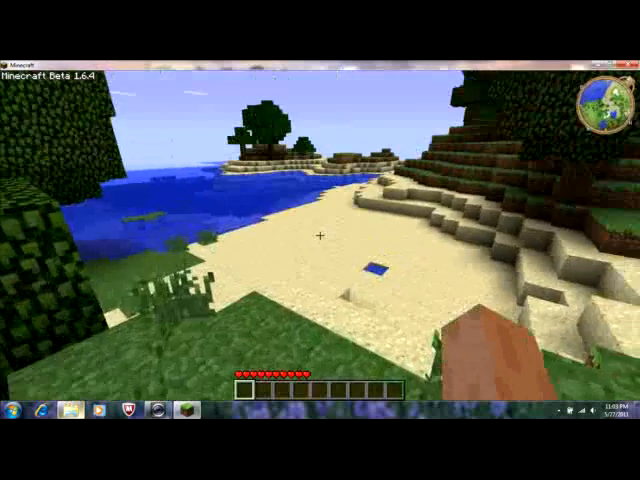
pyautogui.moveTo(320, 240)
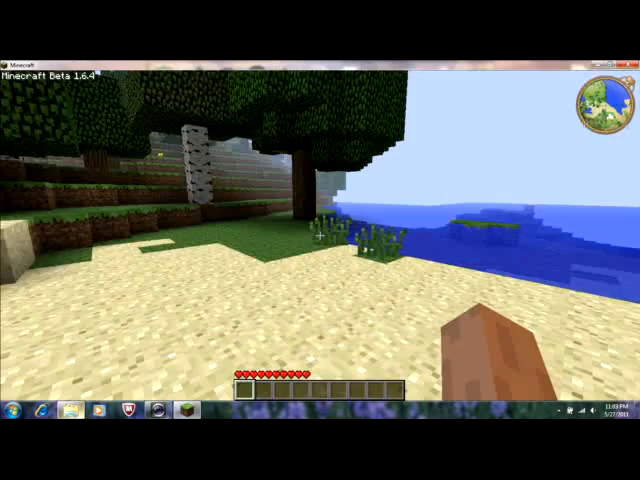
# Pause to the Game menu after exploring the beach and forest.
pyautogui.press('Escape')
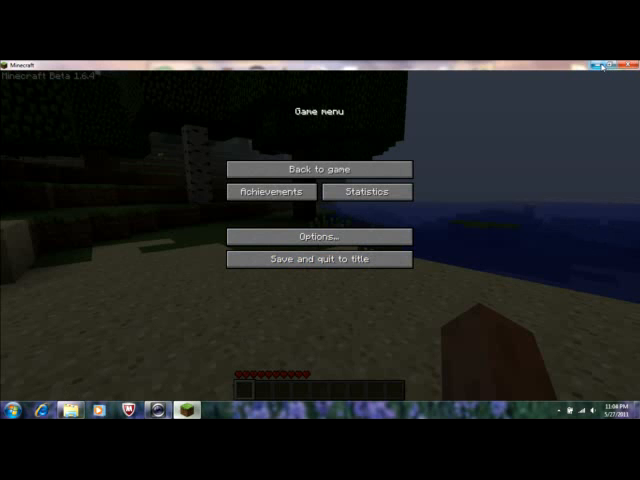